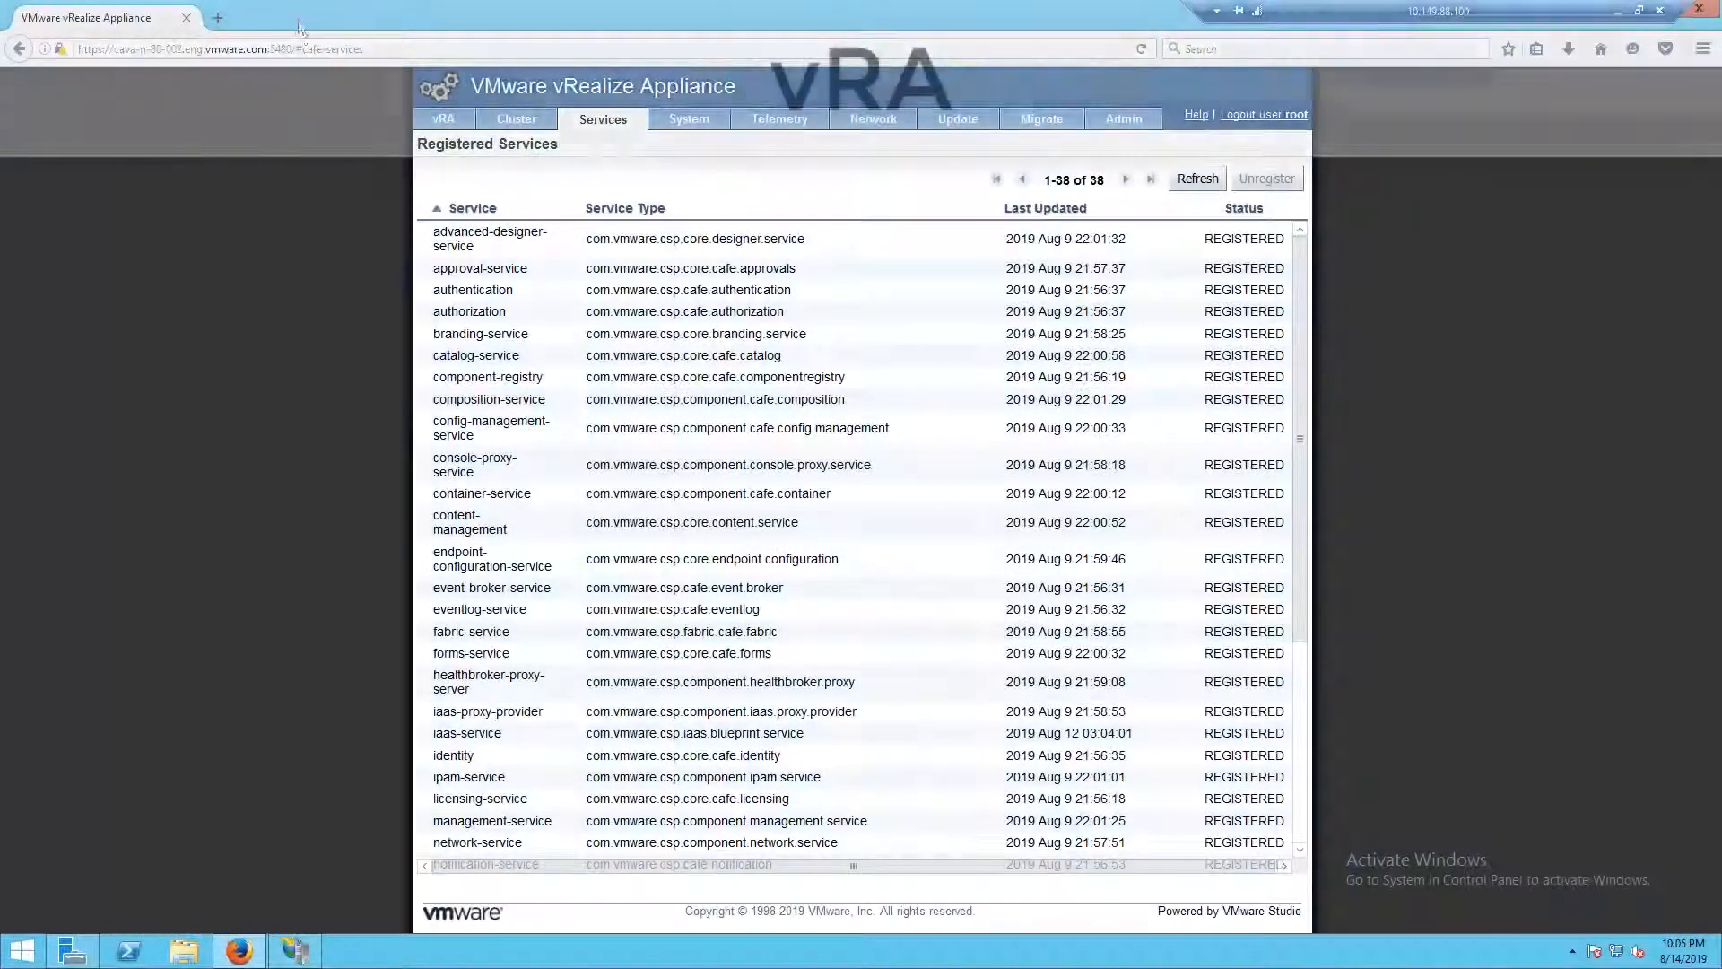
{"action": "mouse_move", "coordinate": [1153, 642]}
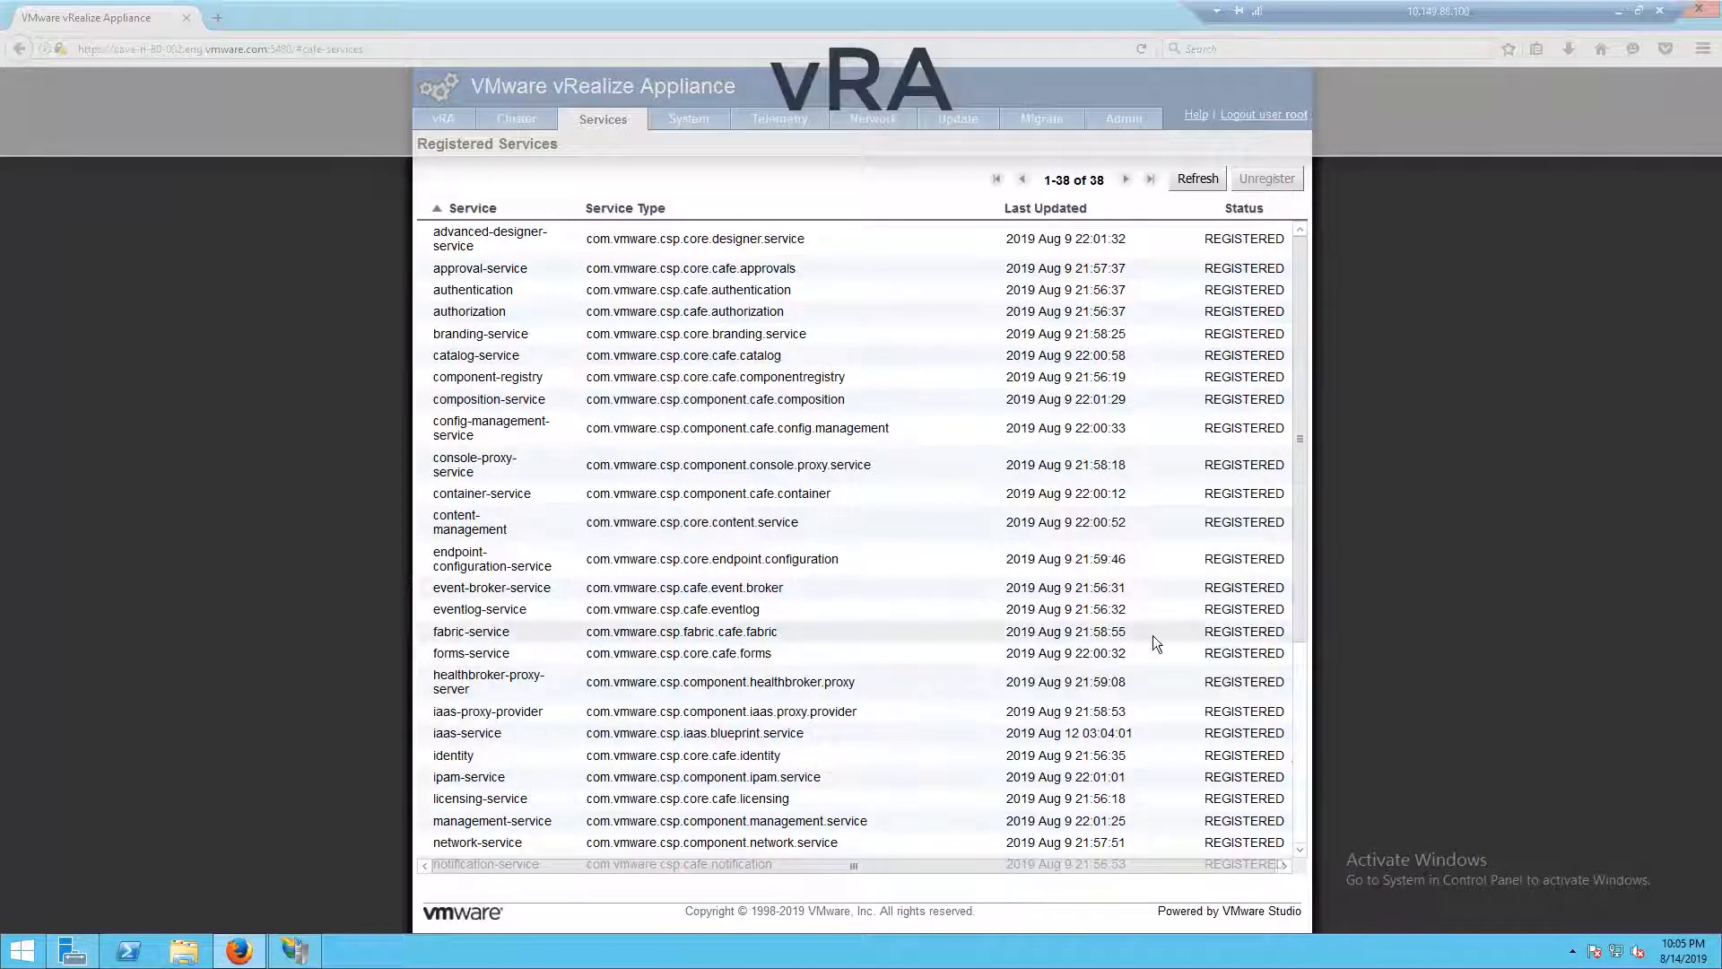
Step: Open a new tab for the vRA services API status check
{"action": "scroll", "scroll_direction": "down", "scroll_amount": 3}
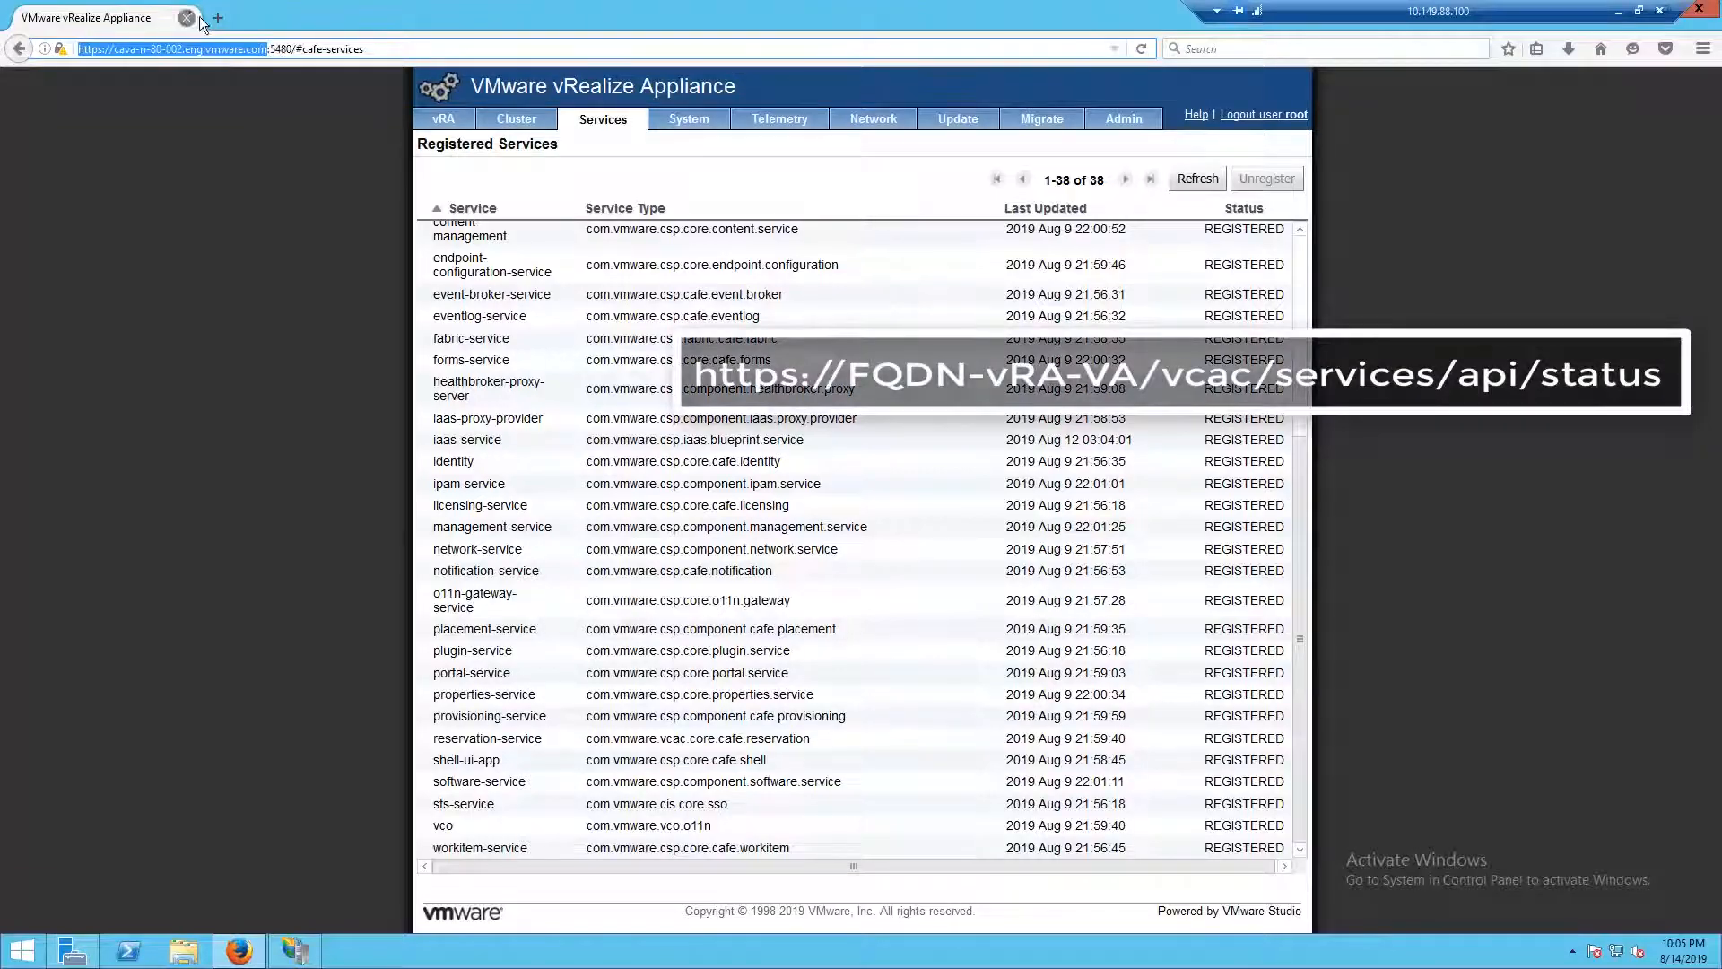
{"action": "left_click", "coordinate": [216, 18]}
{"action": "type", "text": "https://cava-n-80-002.eng.vmware.com/SAAS/API/1.0/REST/syste"}
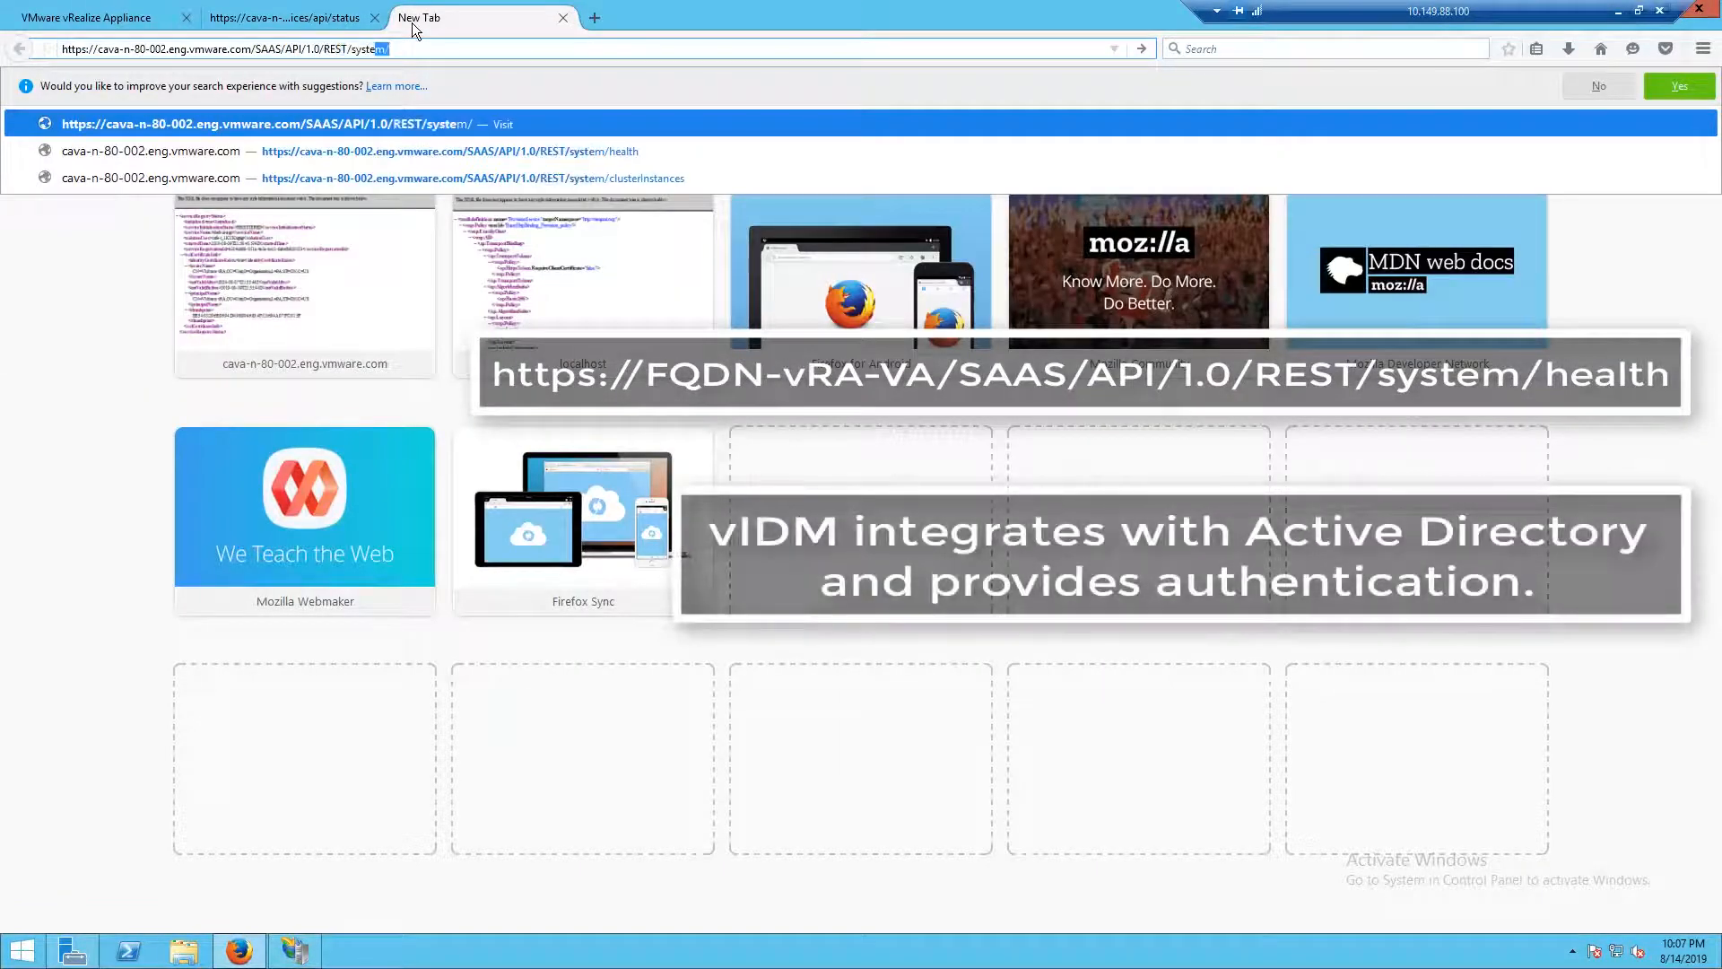
Step: Load the vIDM system health page, confirm AllOk is true, and start another tab
{"action": "left_click", "coordinate": [450, 151]}
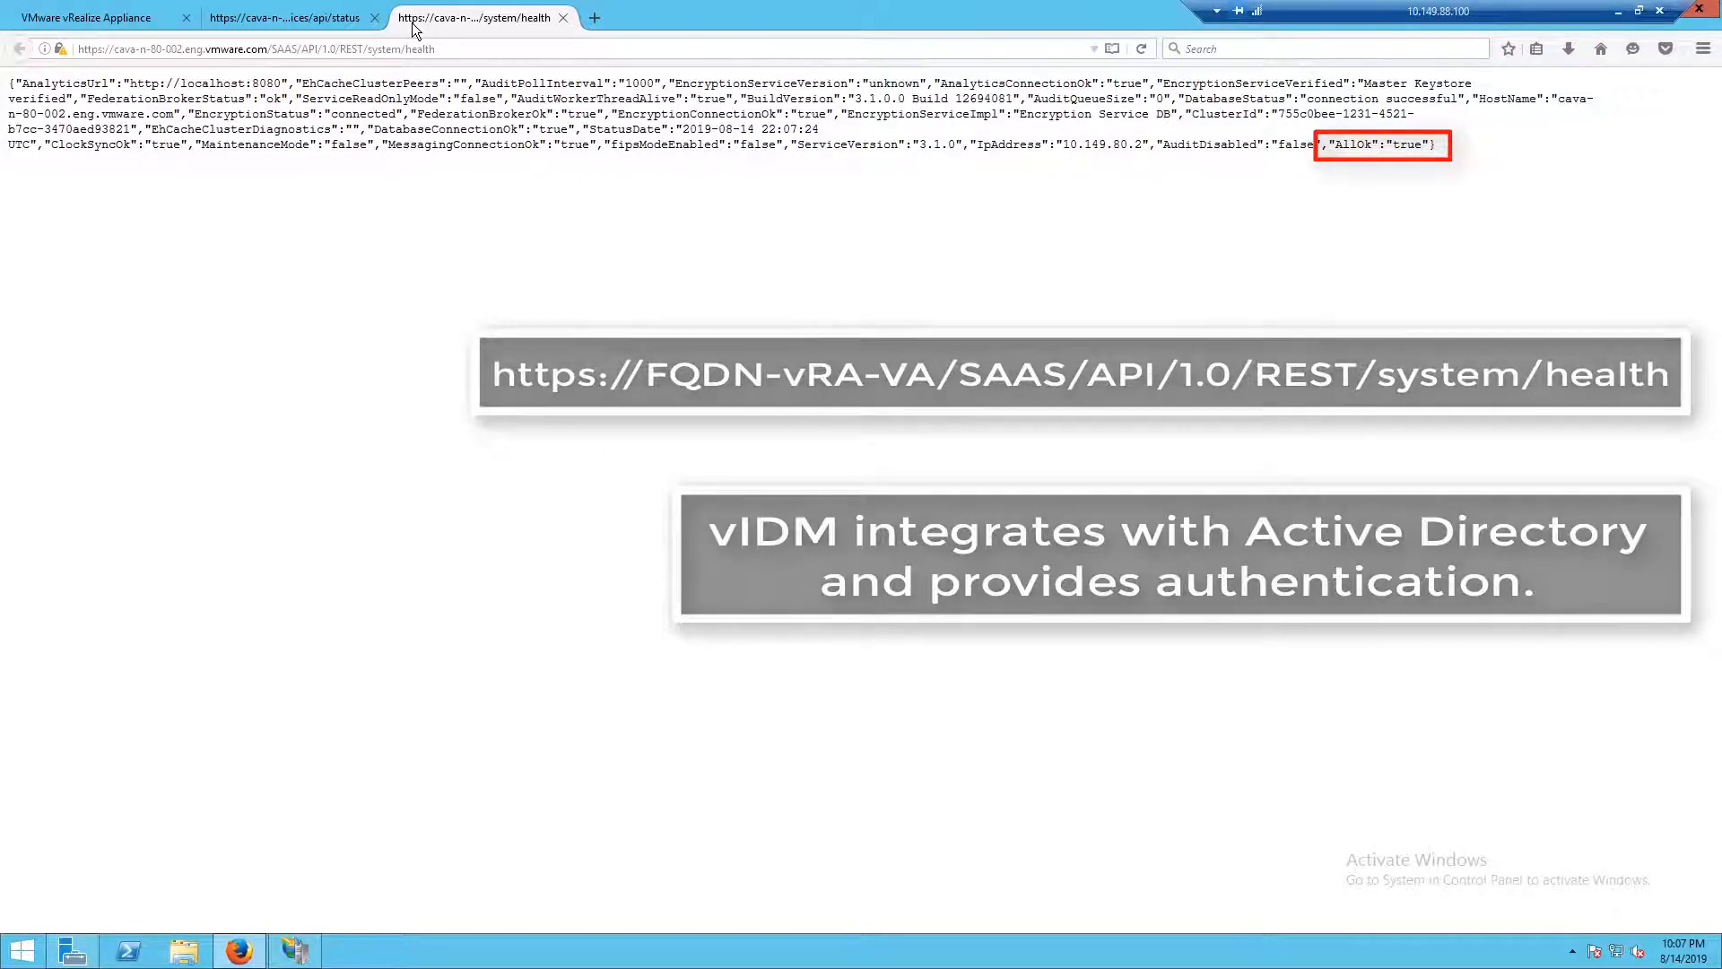
{"action": "left_click", "coordinate": [594, 17]}
{"action": "type", "text": "https://cava-n-80-002.eng.vmware.com/SAAS/API/1.0/REST/system/clusterIns"}
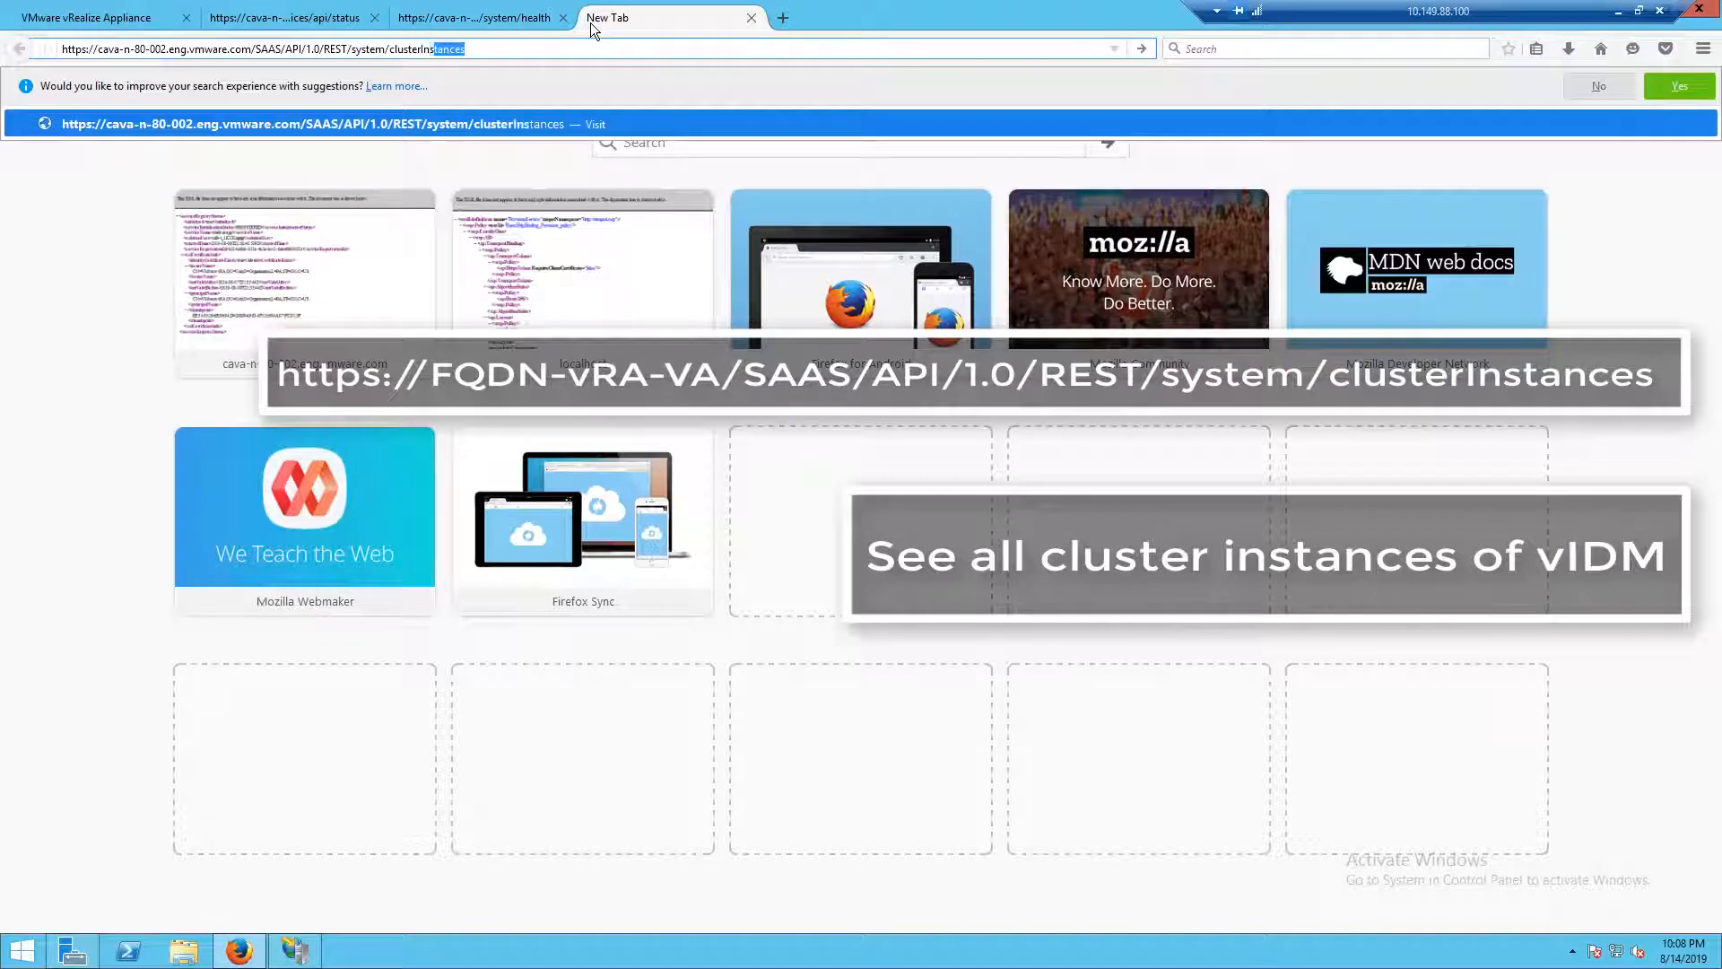
Step: Load the vIDM clusterInstances page from the address suggestion
{"action": "left_click", "coordinate": [596, 123]}
{"action": "type", "text": "https://cava-n-80-002.eng.vmware.com:8283/vc"}
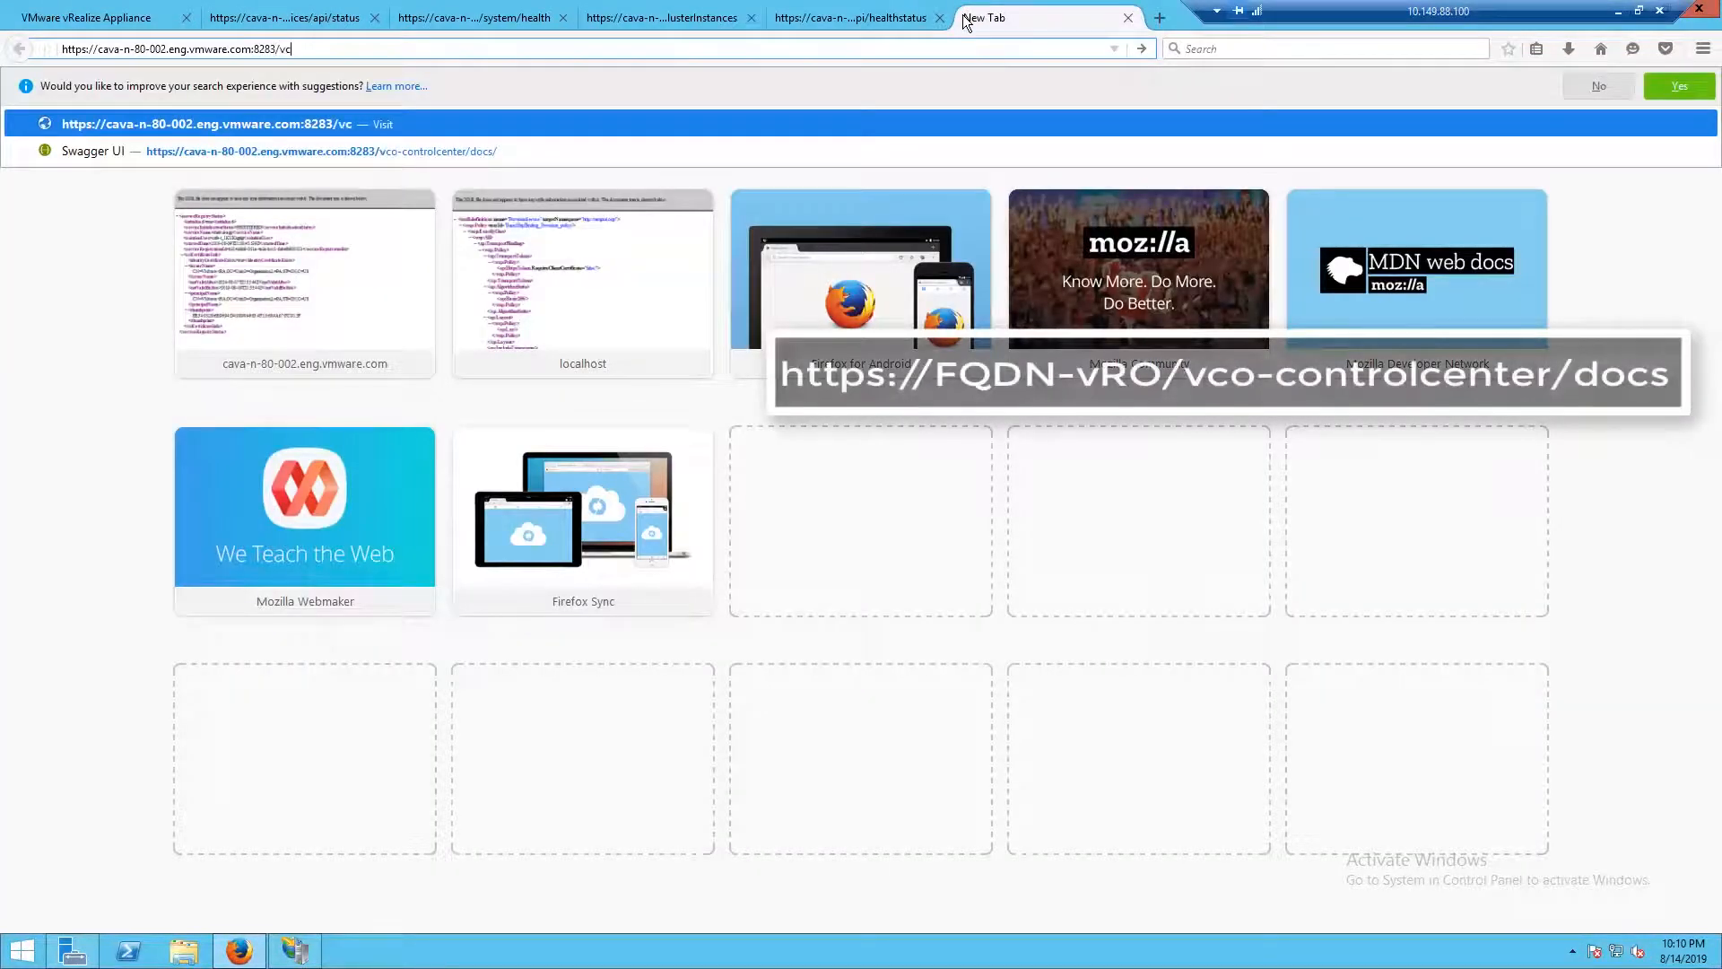
Step: Open the Swagger UI vco-controlcenter docs, then return to the appliance services window
{"action": "left_click", "coordinate": [319, 150]}
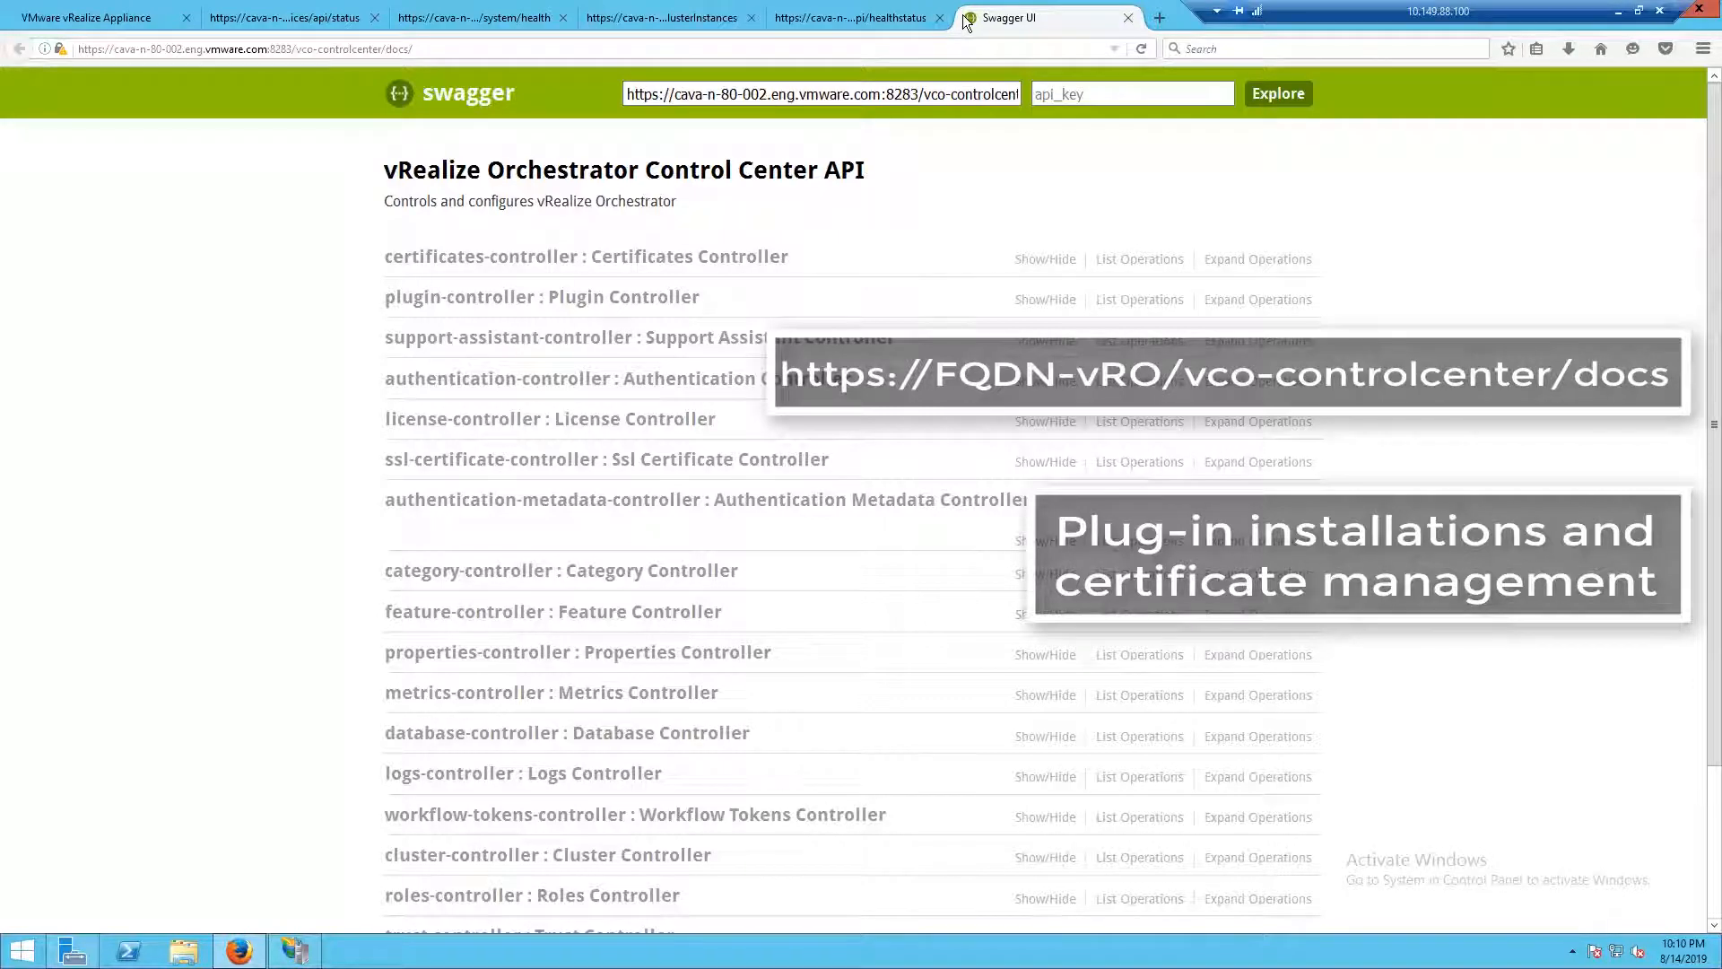
{"action": "left_click", "coordinate": [93, 18]}
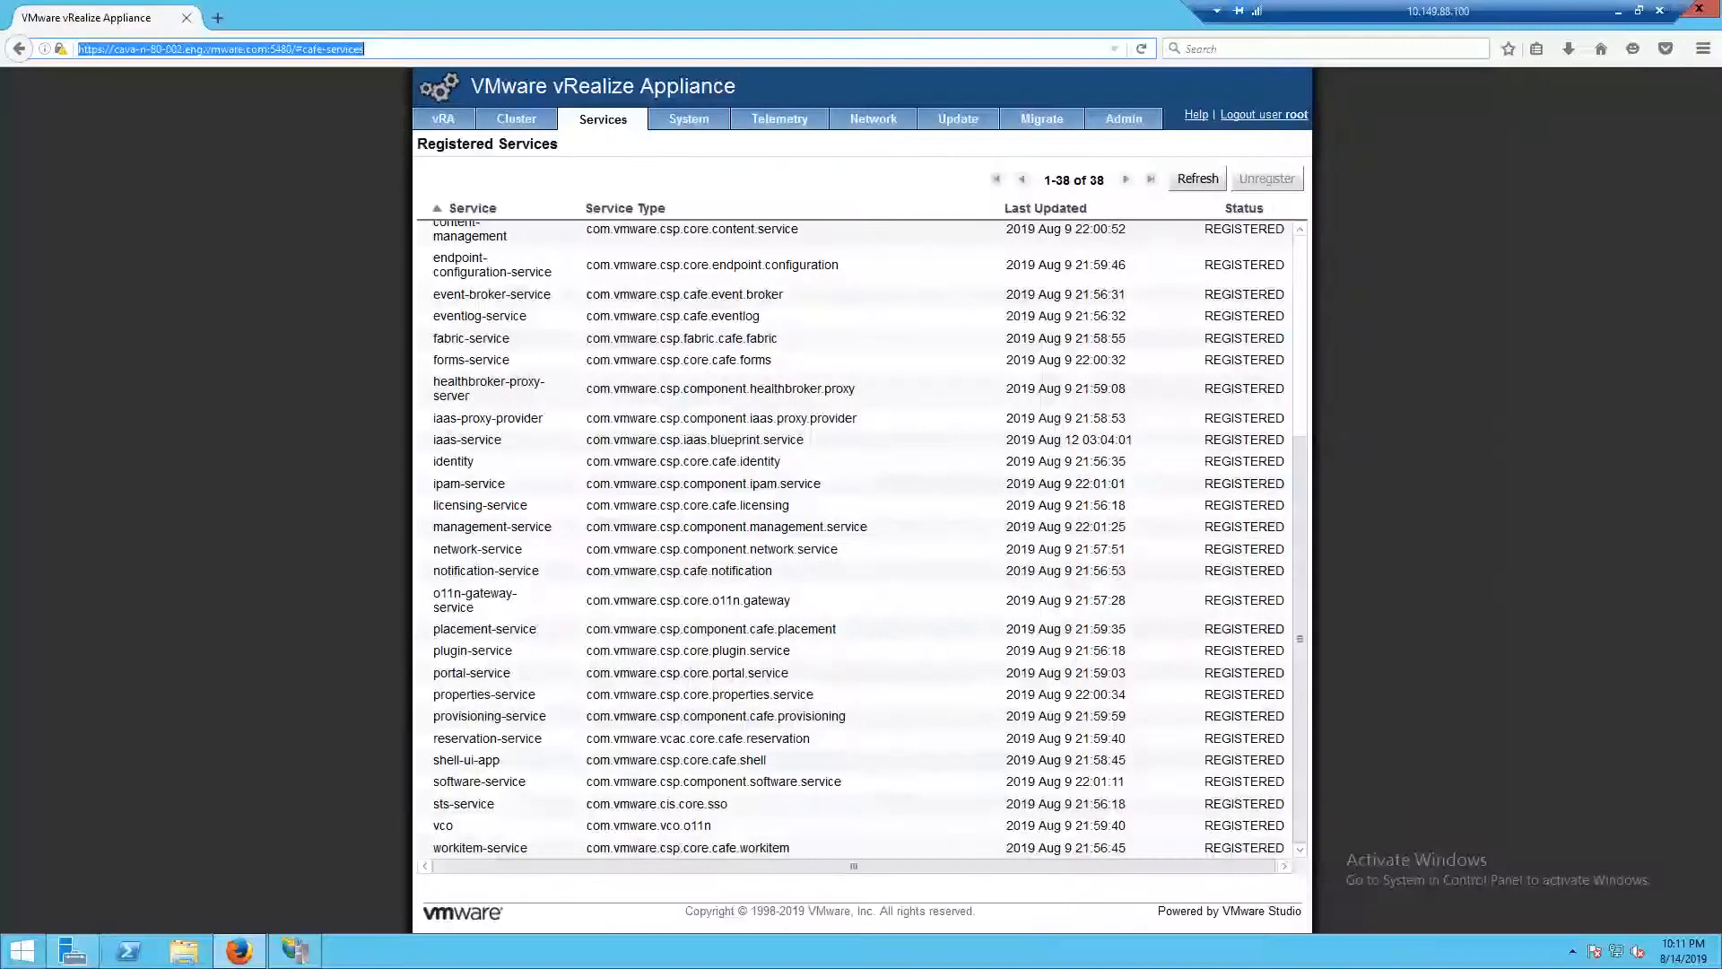
Step: Start a new tab for the IaaS Web API status check
{"action": "left_click", "coordinate": [295, 951]}
{"action": "type", "text": "https://localhost/WAPI/"}
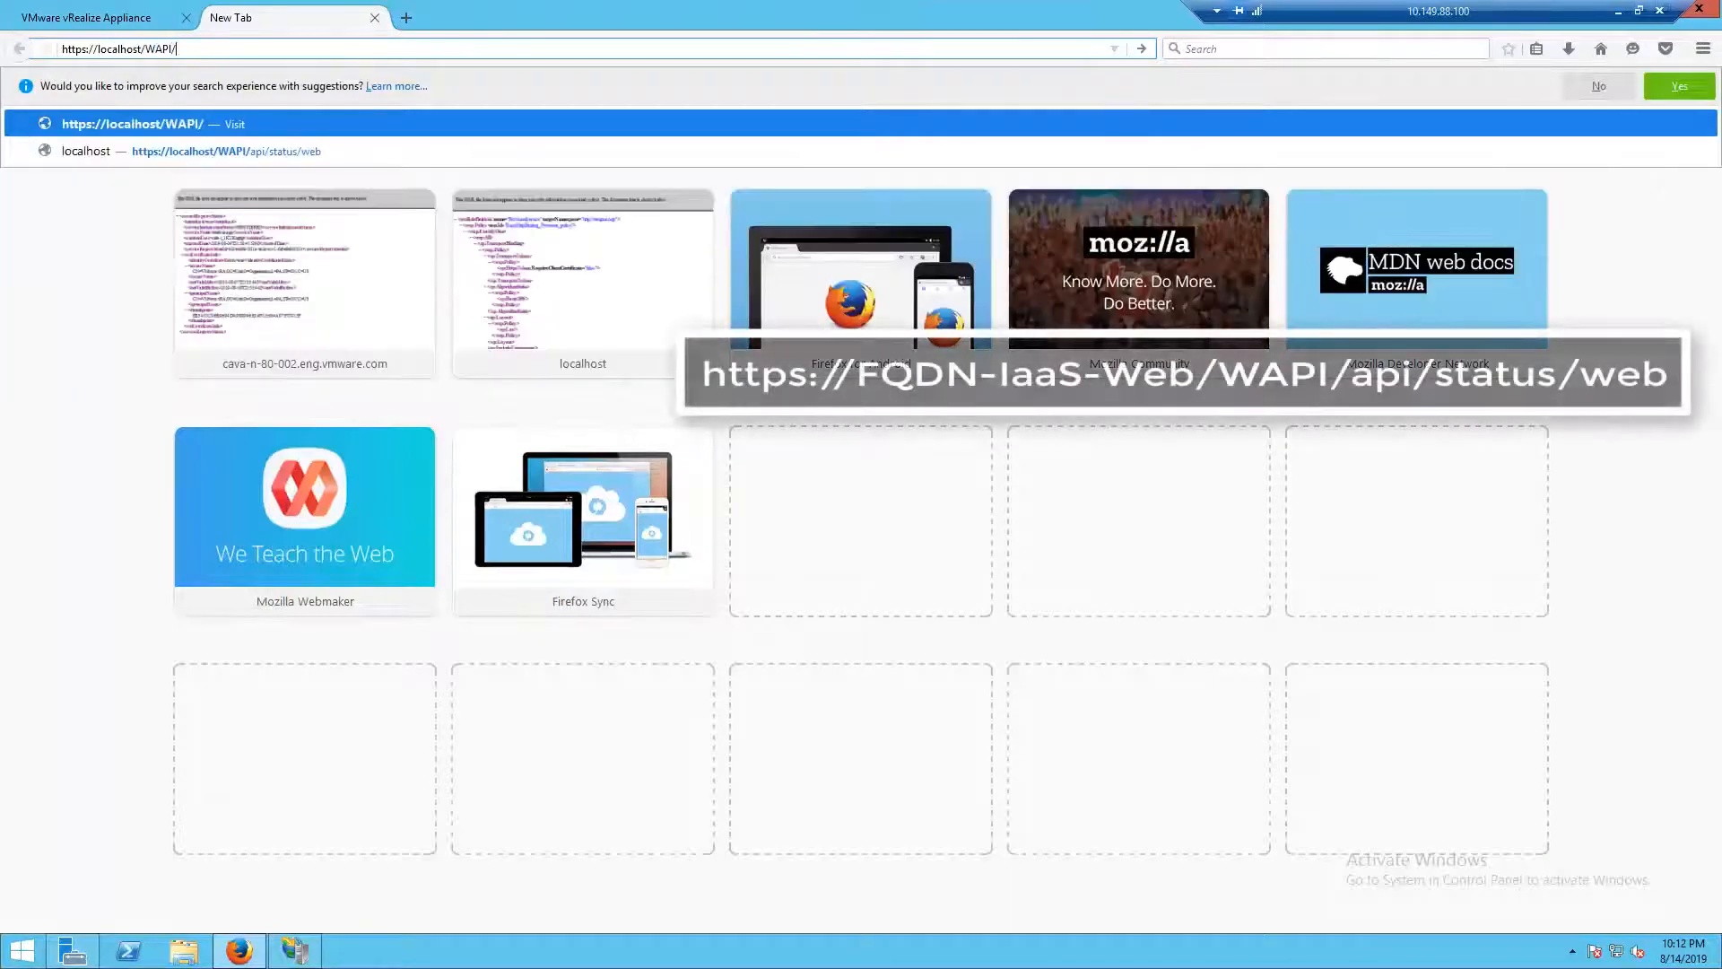
Step: Load localhost WAPI api/status/web, then the VMPS2 service description
{"action": "left_click", "coordinate": [225, 151]}
{"action": "type", "text": "VMPS"}
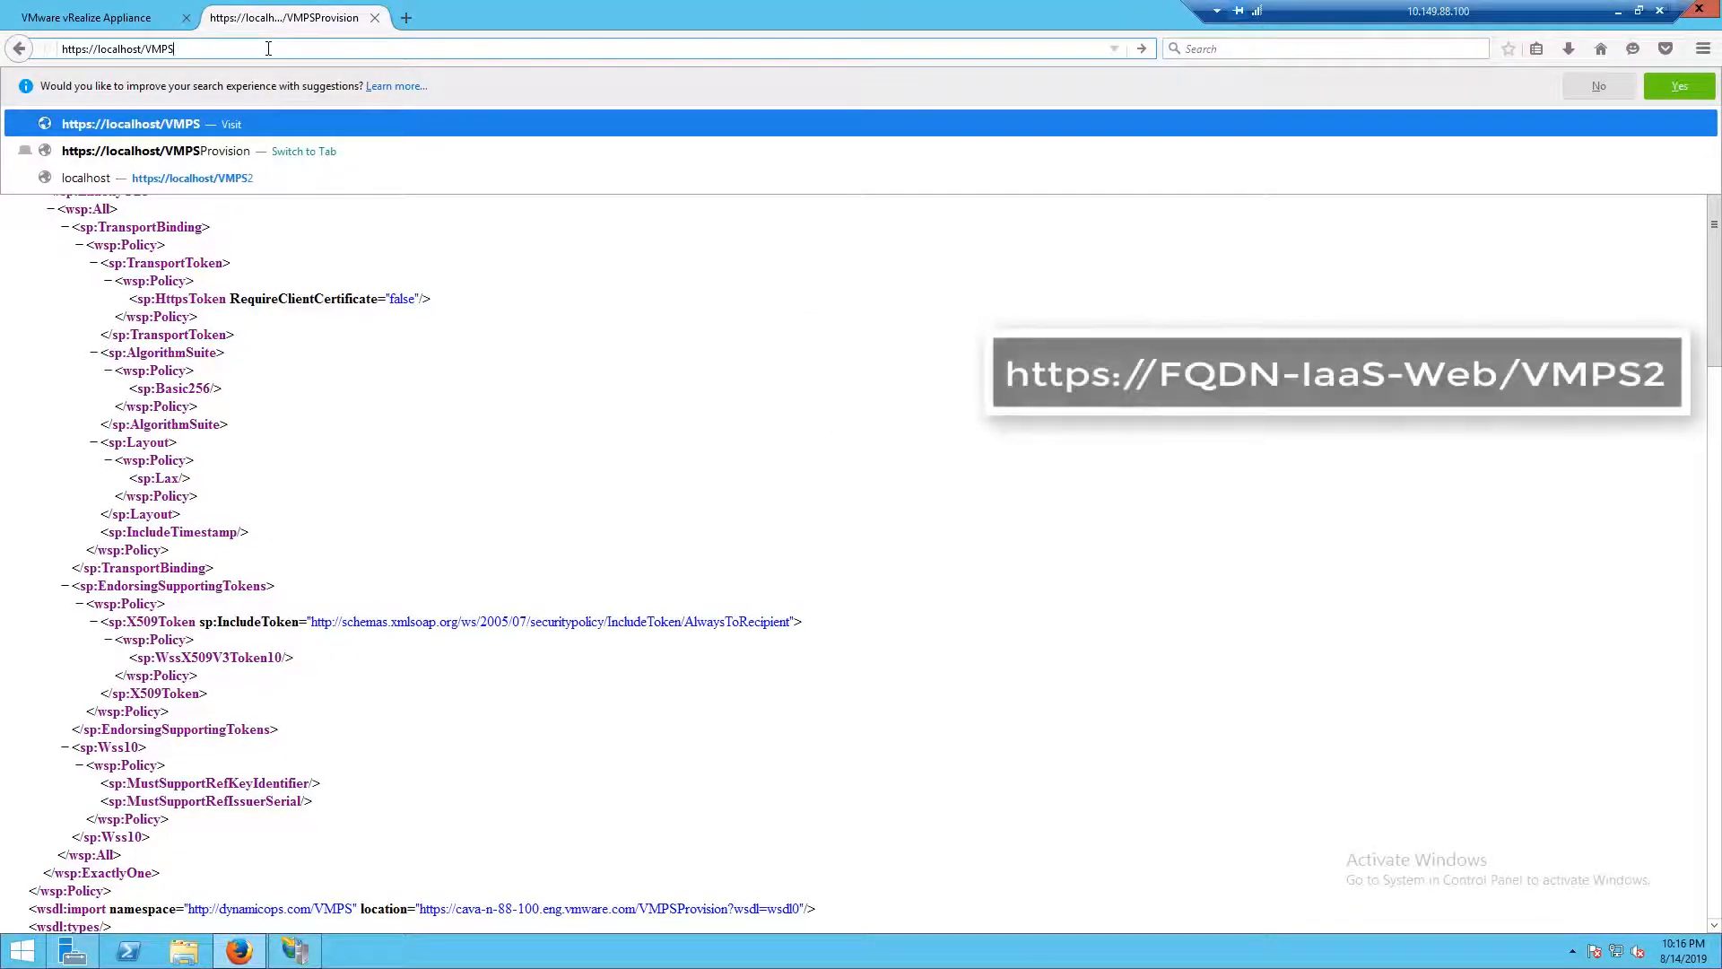
{"action": "left_click", "coordinate": [191, 177]}
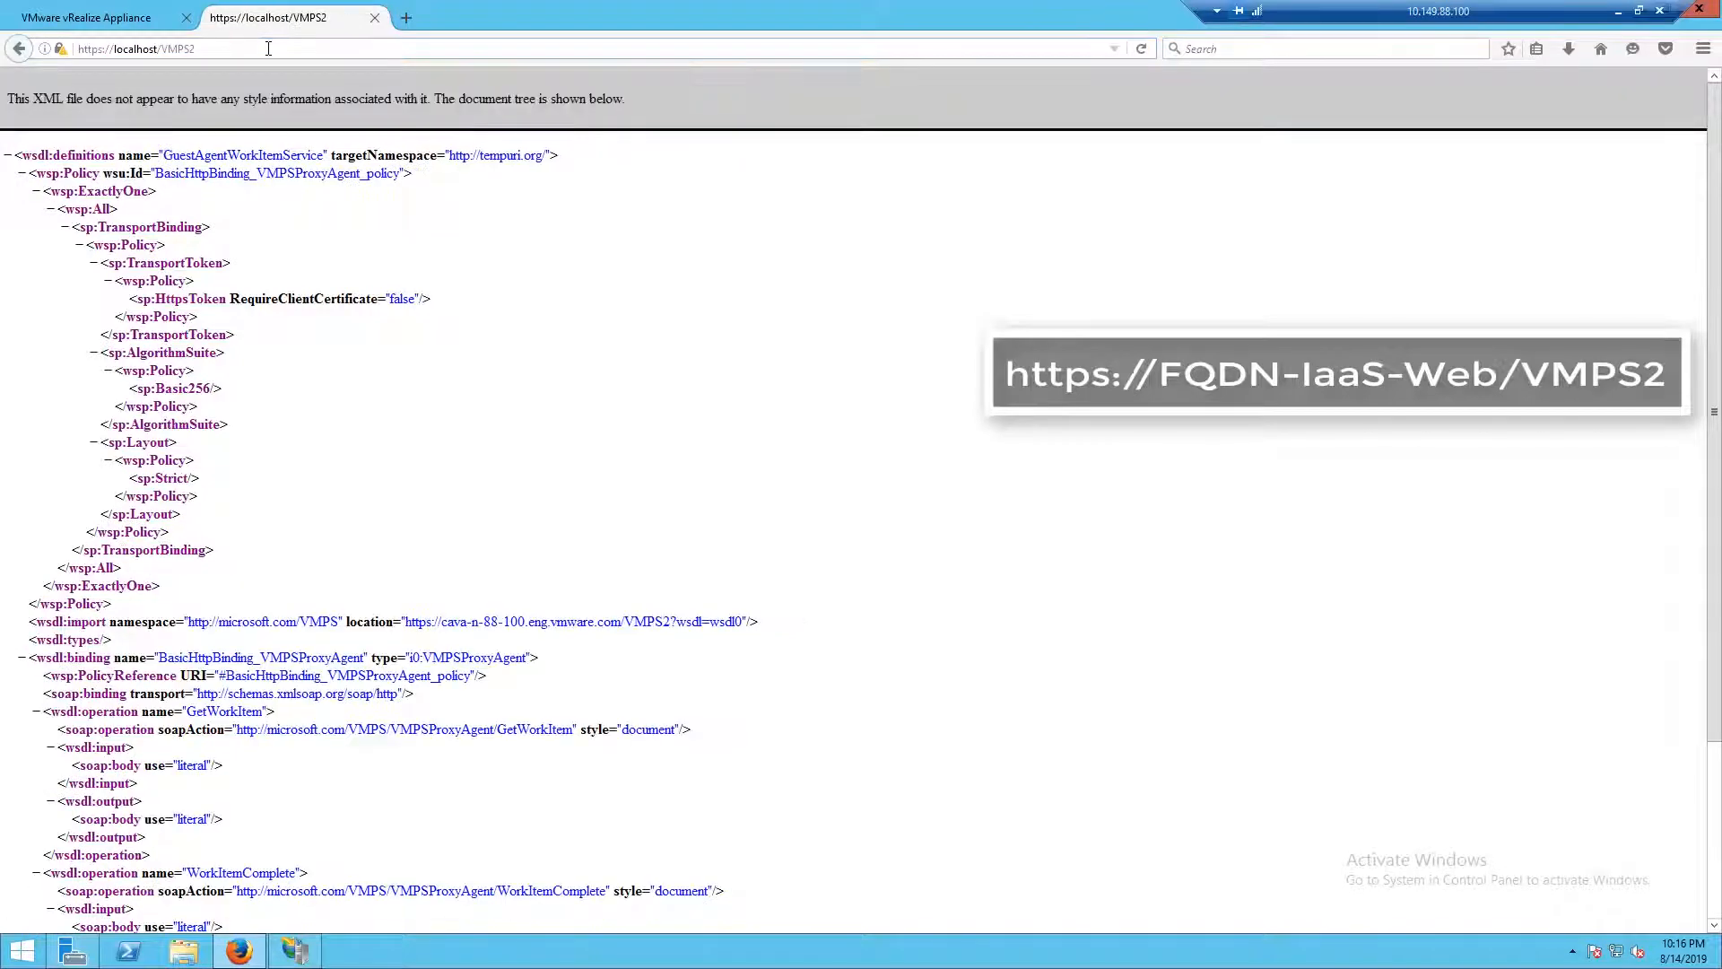